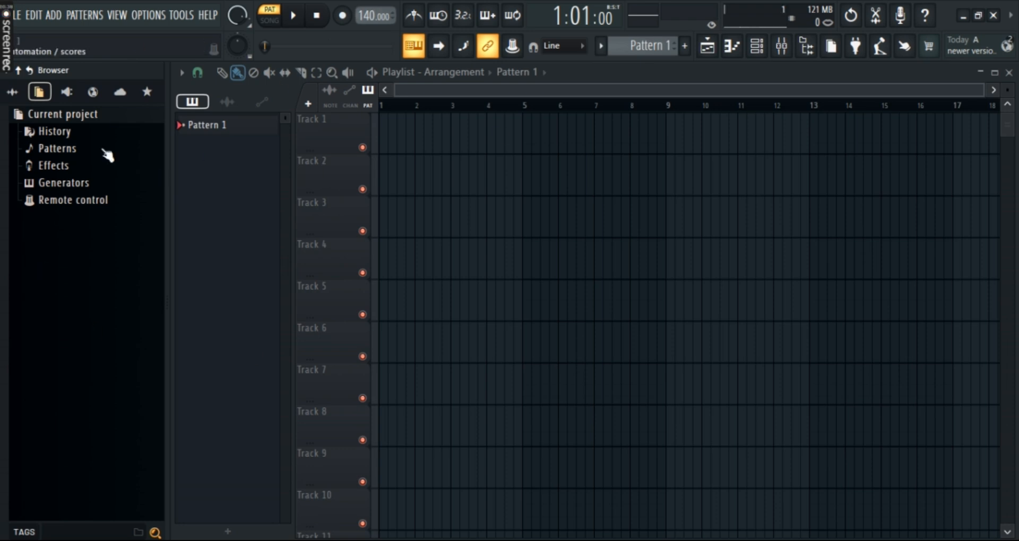
Step: Show the Plugin database folder in the Browser panel instead of project contents
click(66, 92)
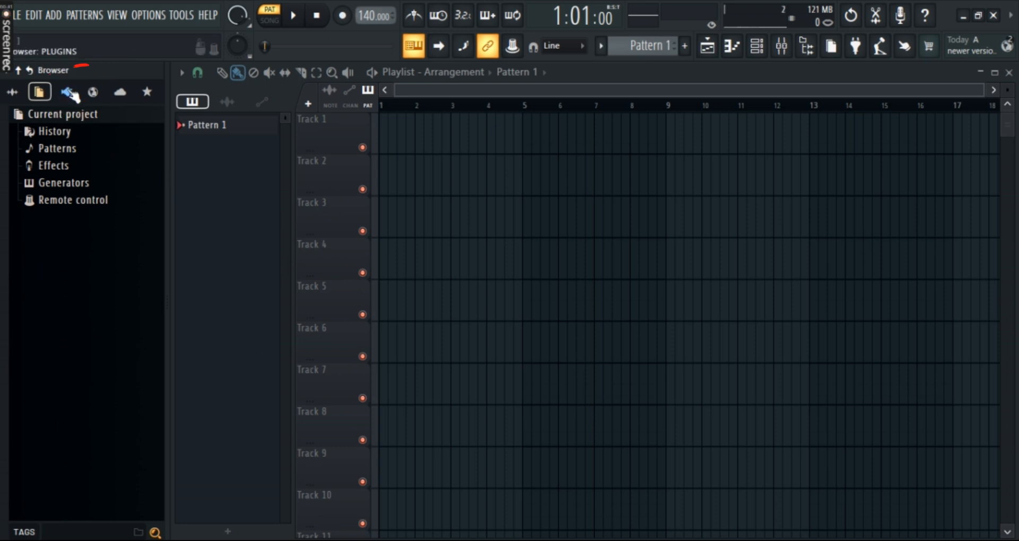
click(66, 91)
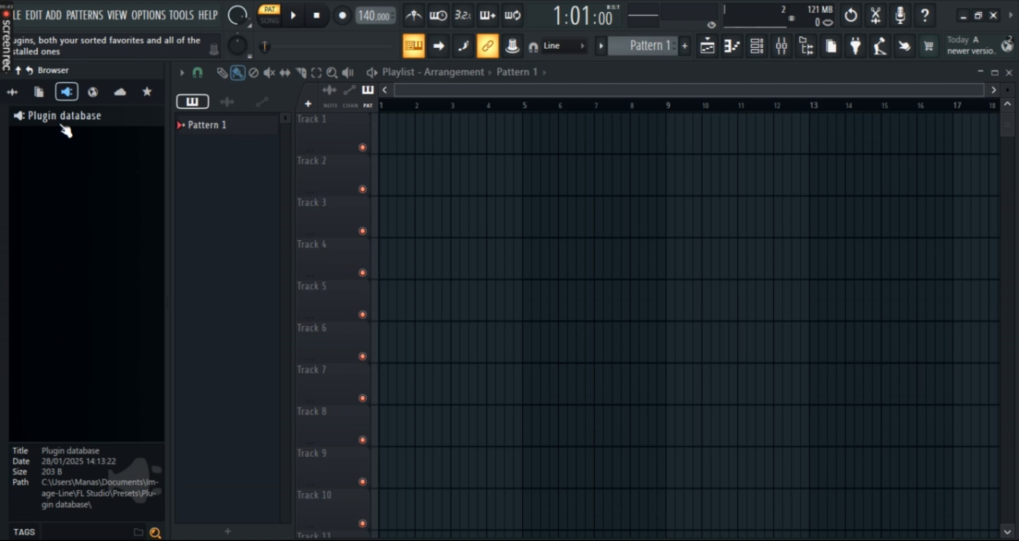
Step: Expand Plugin database > Generators to list Controller through Visual, briefly peeking into MIDI
click(63, 115)
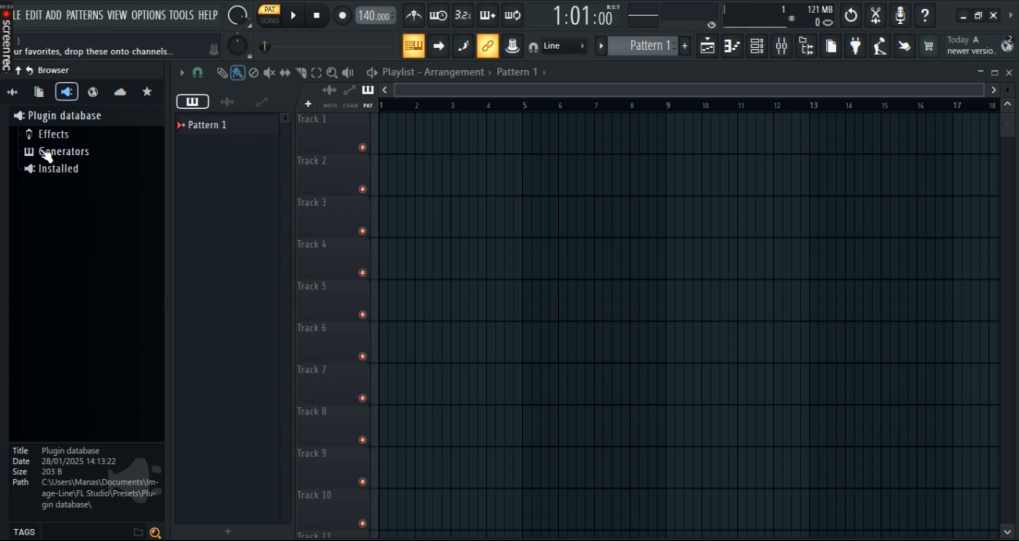
click(61, 150)
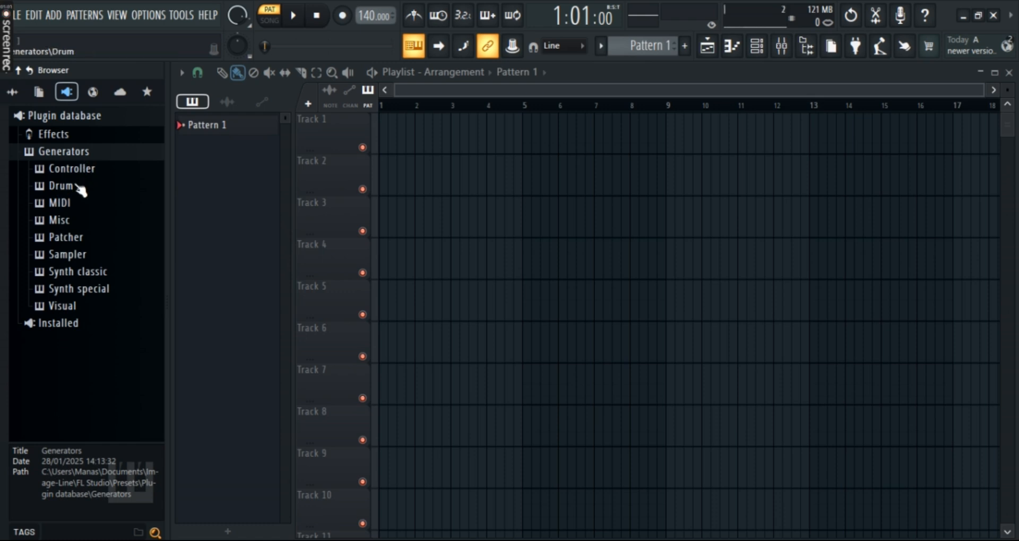
mouse_move(94, 191)
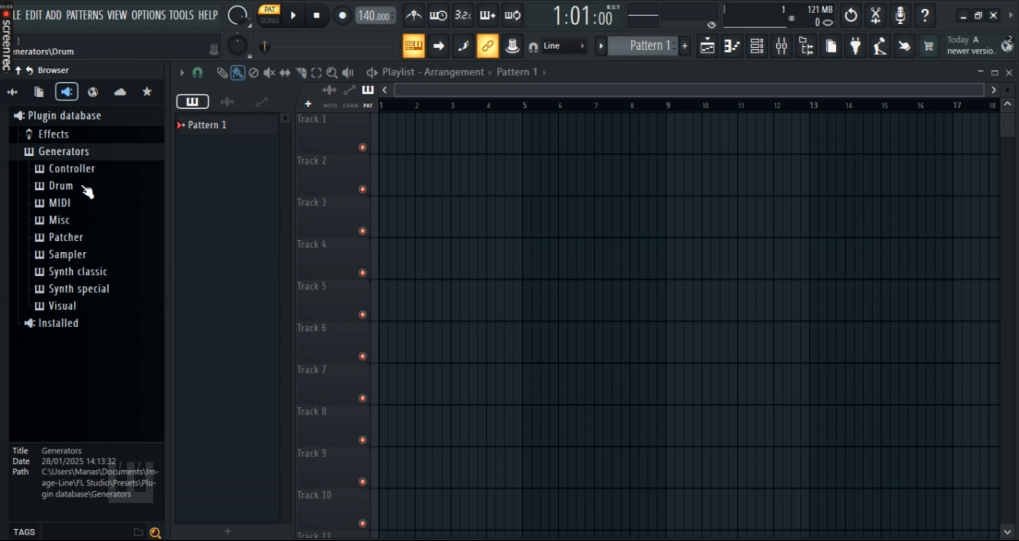
click(58, 203)
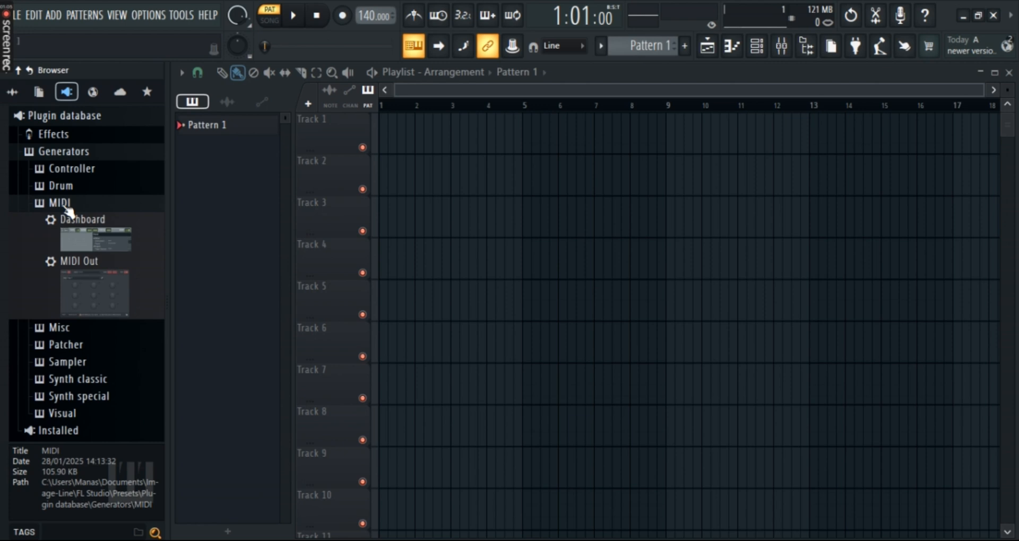
click(58, 202)
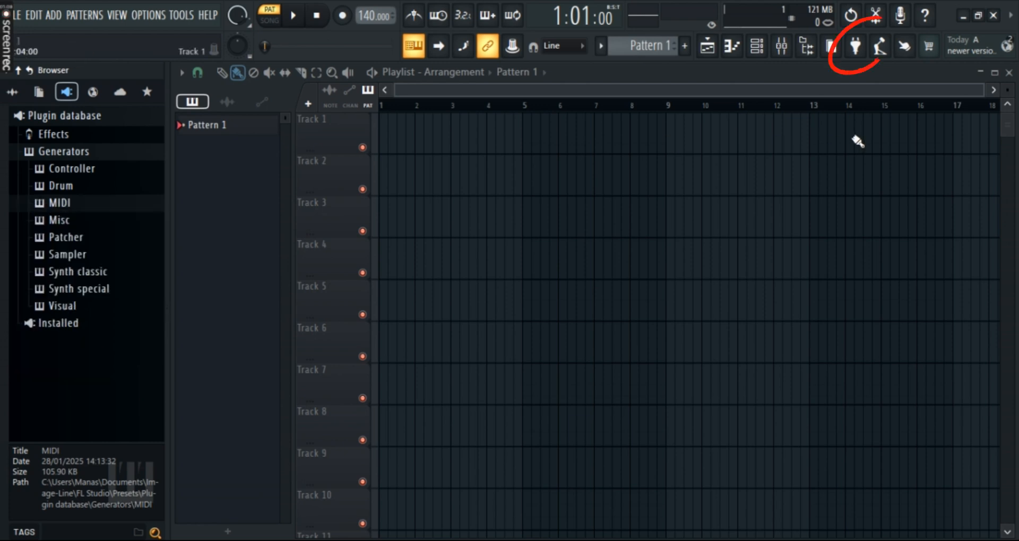
Step: Start a generator plugin scan from the toolbar Plugin database tool
click(854, 46)
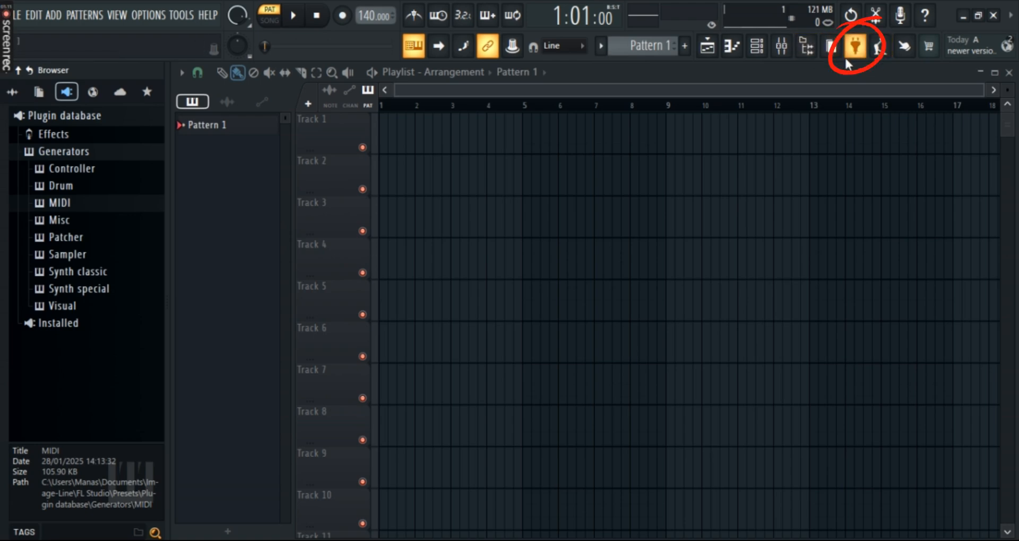
click(853, 46)
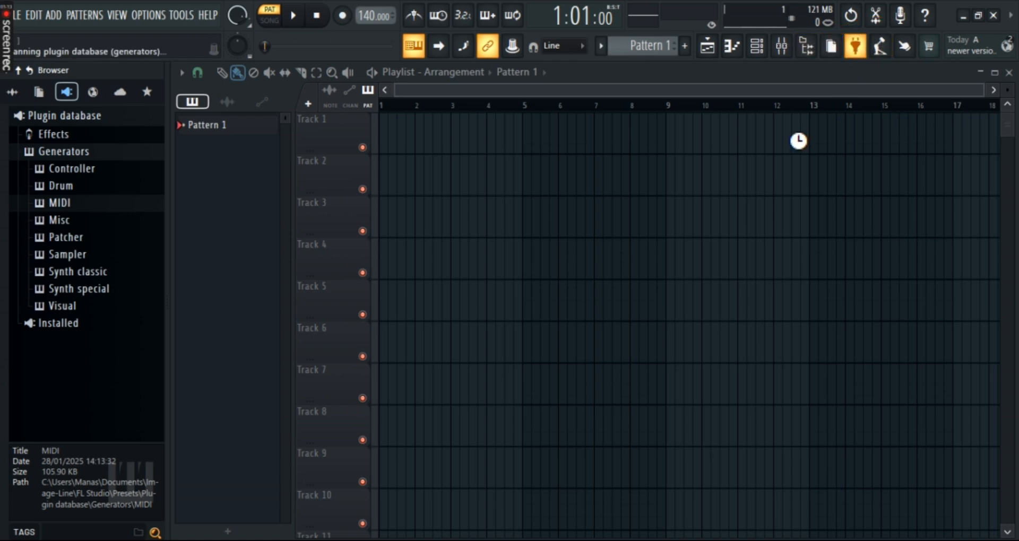